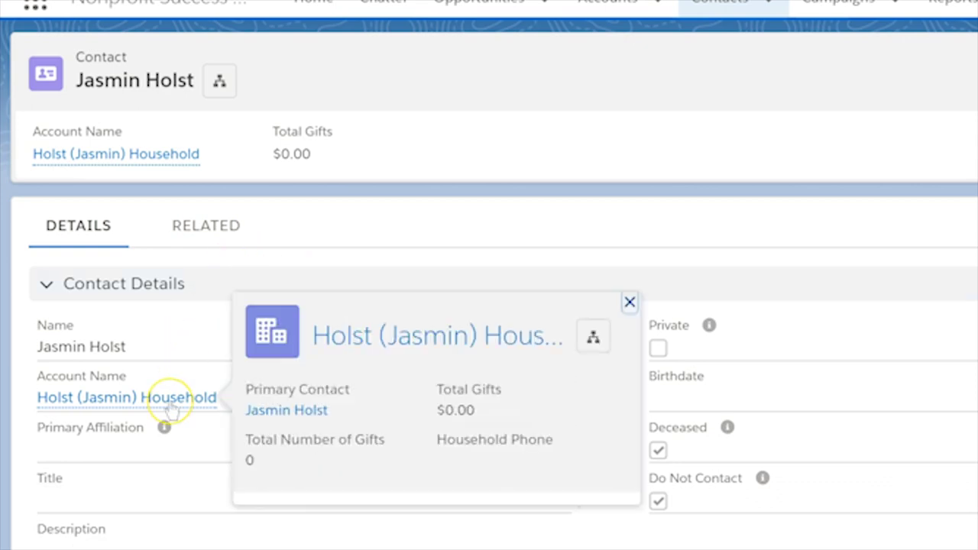
left_click(127, 397)
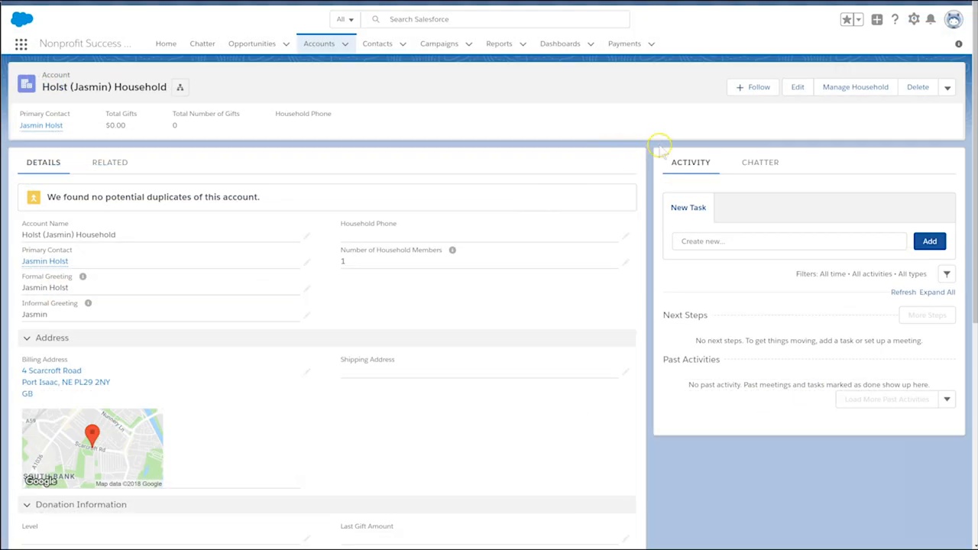
left_click(855, 87)
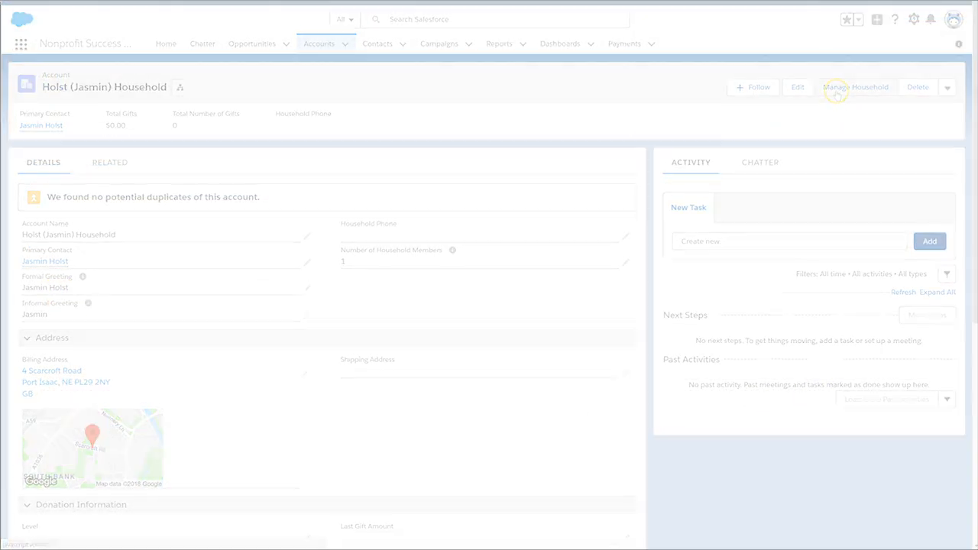
left_click(859, 86)
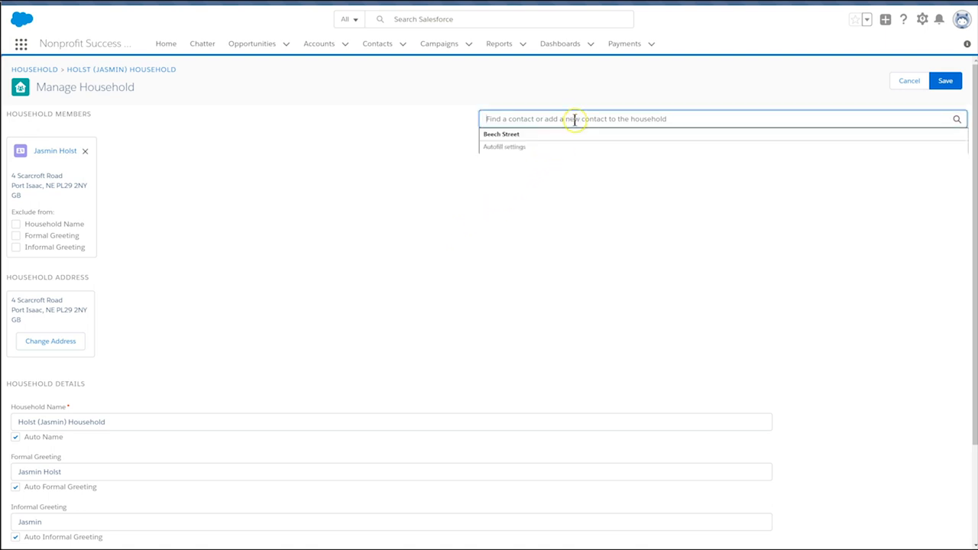
type("roberto")
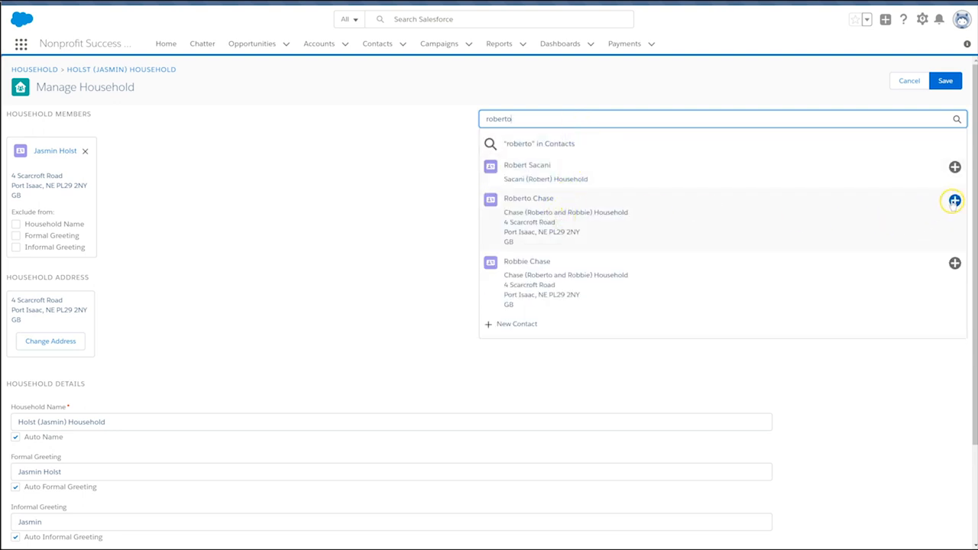
left_click(954, 200)
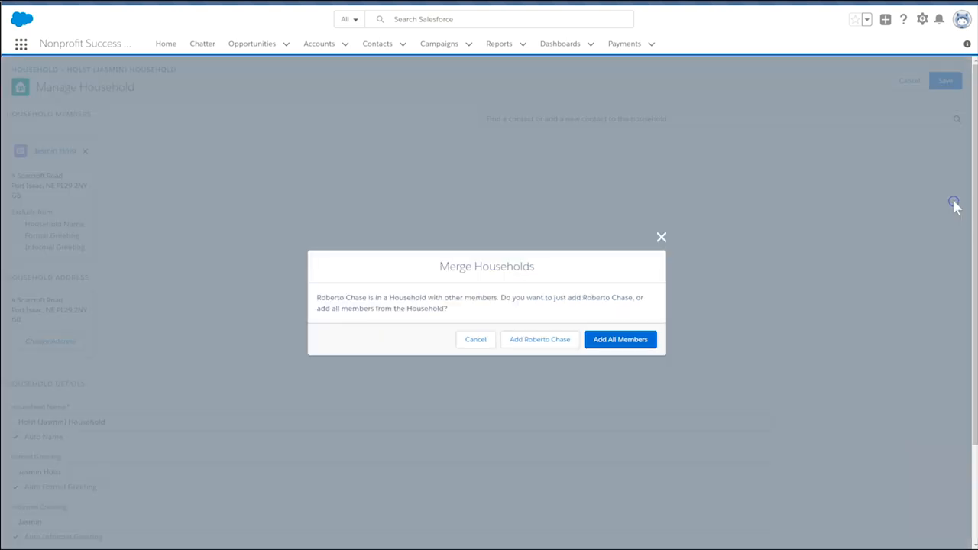
mouse_move(955, 205)
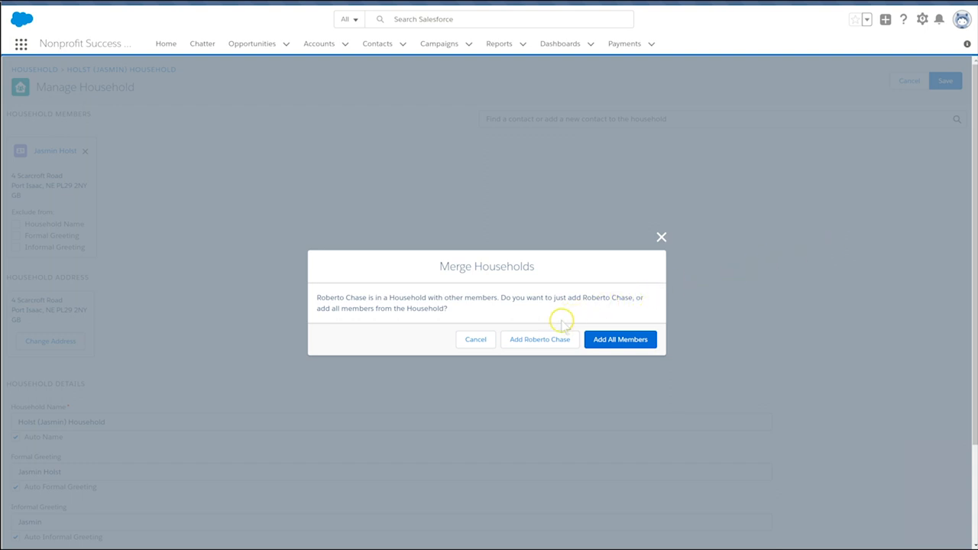
mouse_move(540, 339)
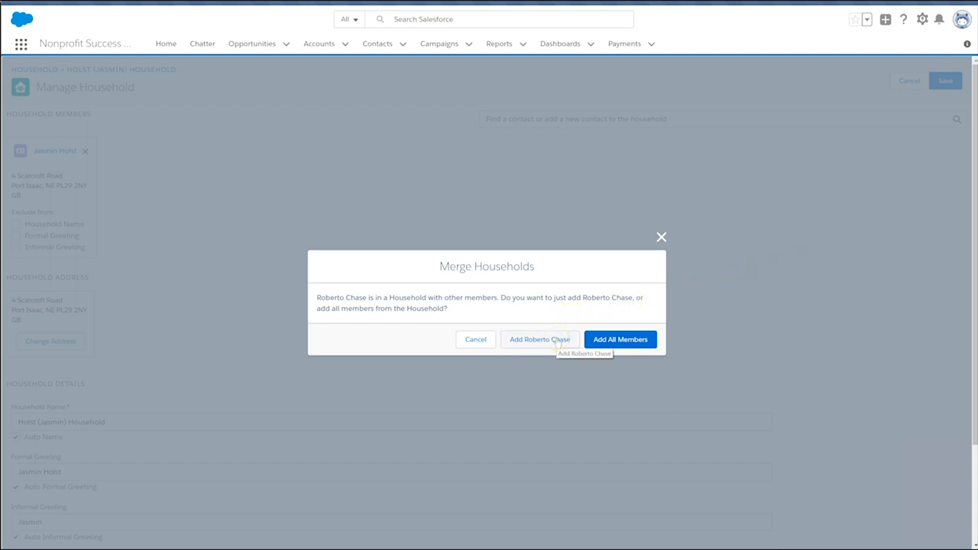
mouse_move(620, 339)
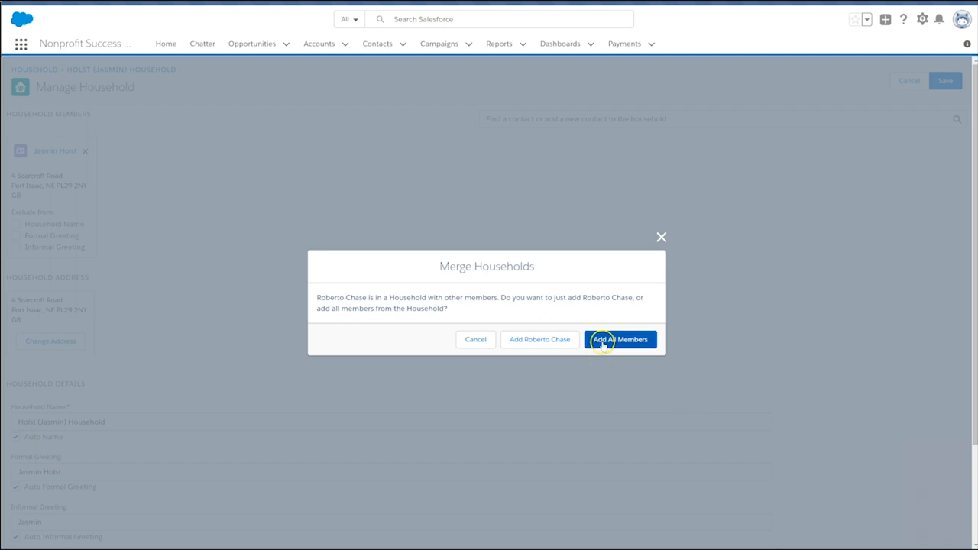
left_click(620, 339)
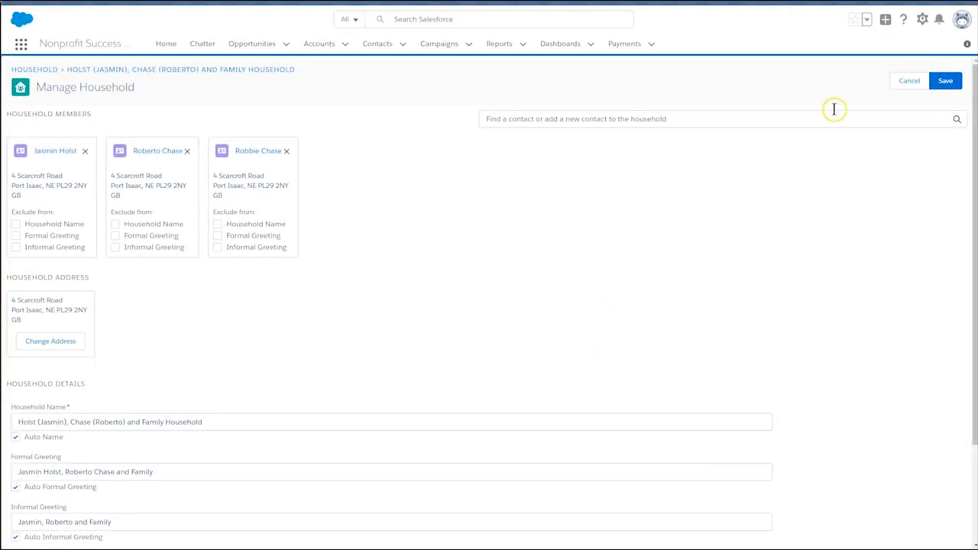
left_click(949, 80)
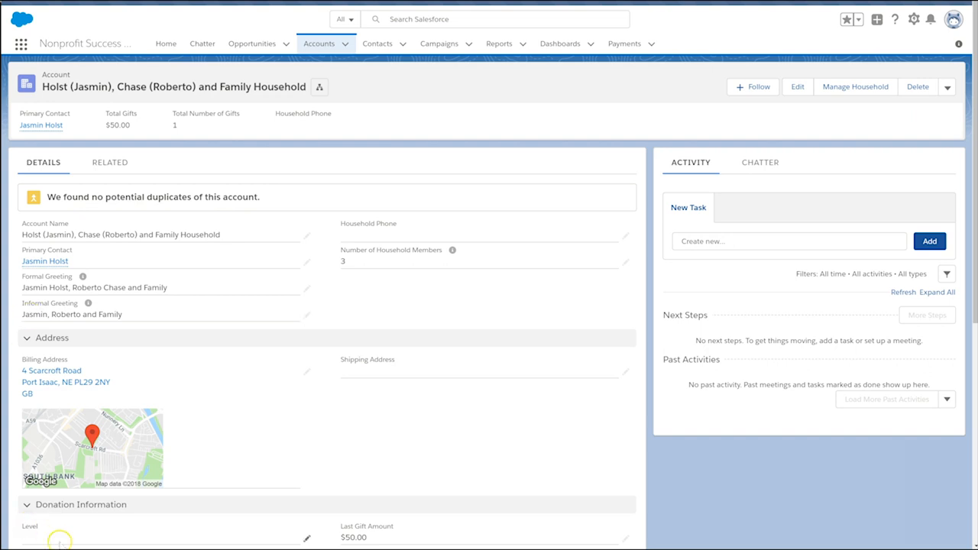
mouse_move(272, 382)
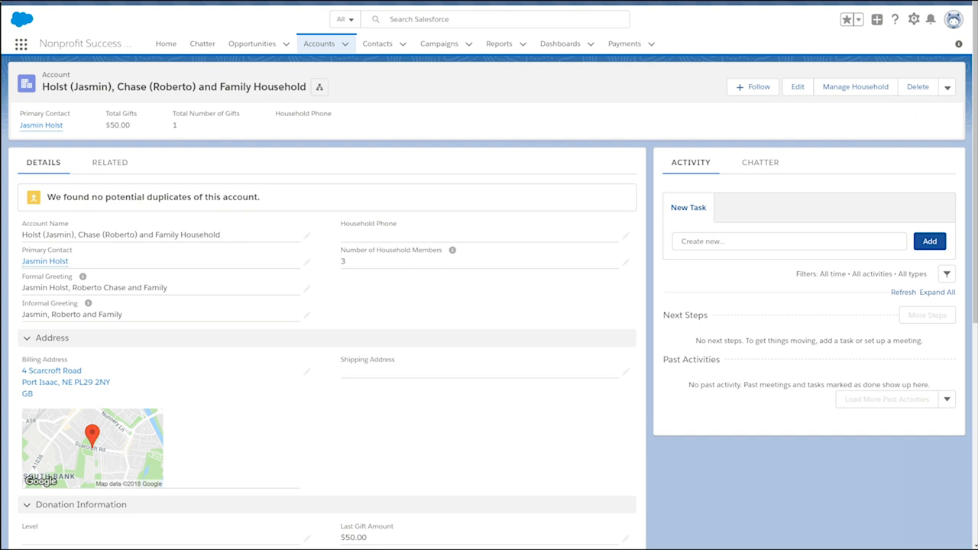
mouse_move(65, 266)
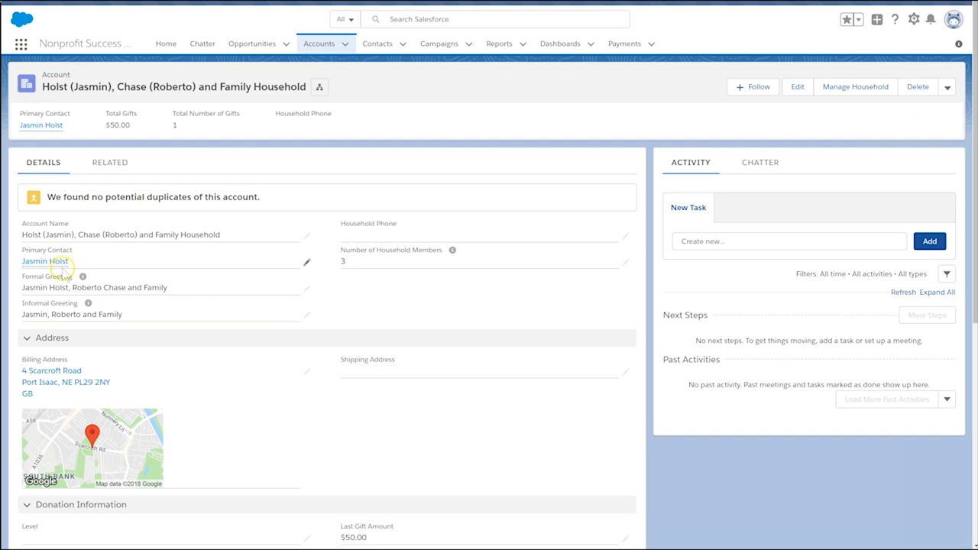
Step: Open Manage Household on the merged Holst and Chase household account
left_click(857, 87)
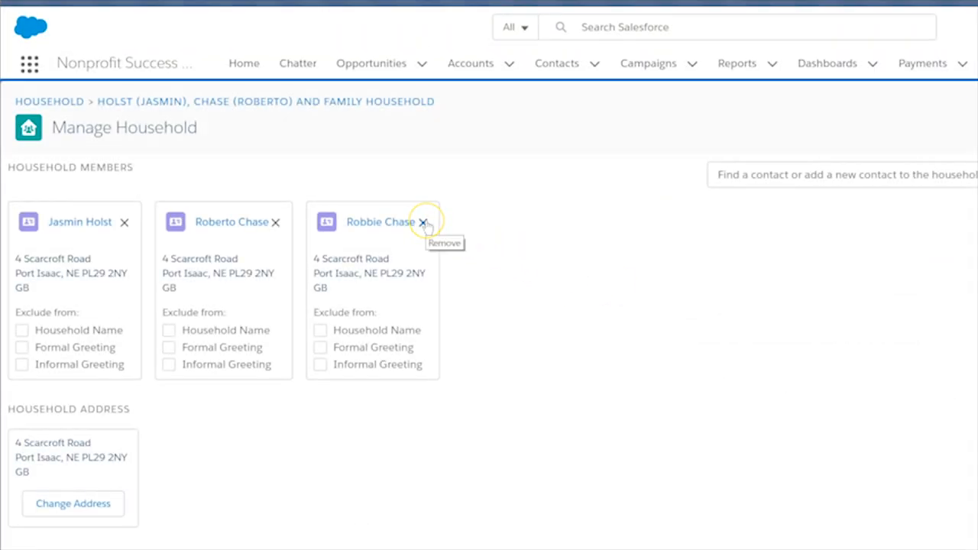
left_click(422, 221)
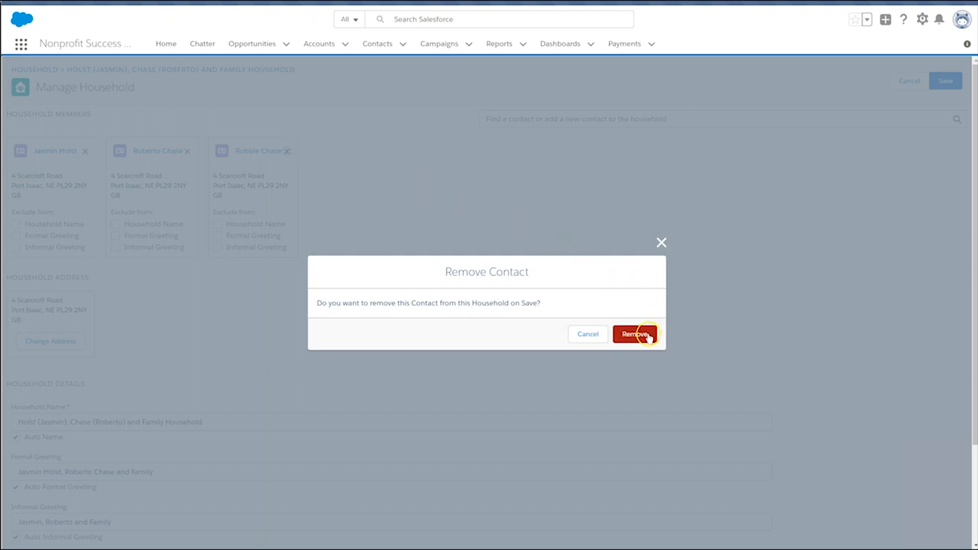
left_click(637, 334)
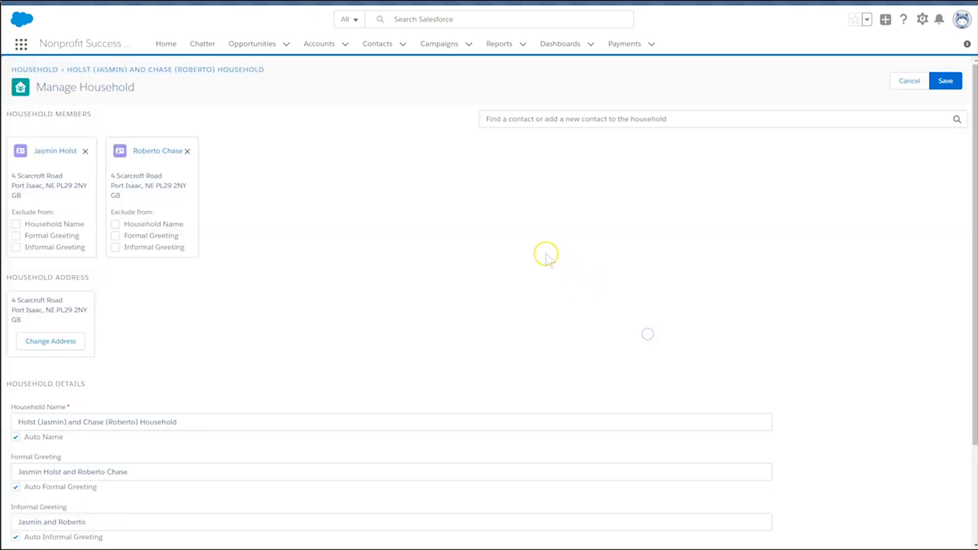
left_click(950, 80)
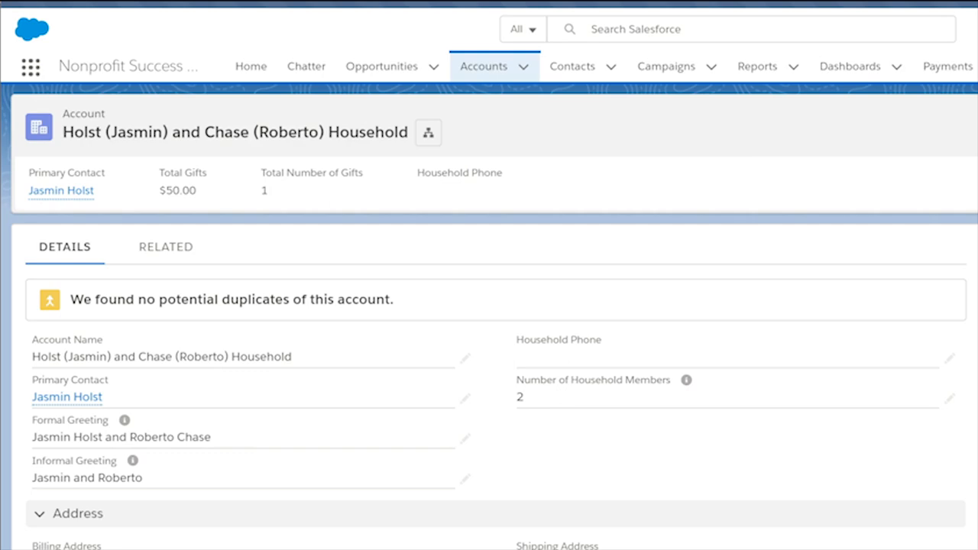
mouse_move(613, 68)
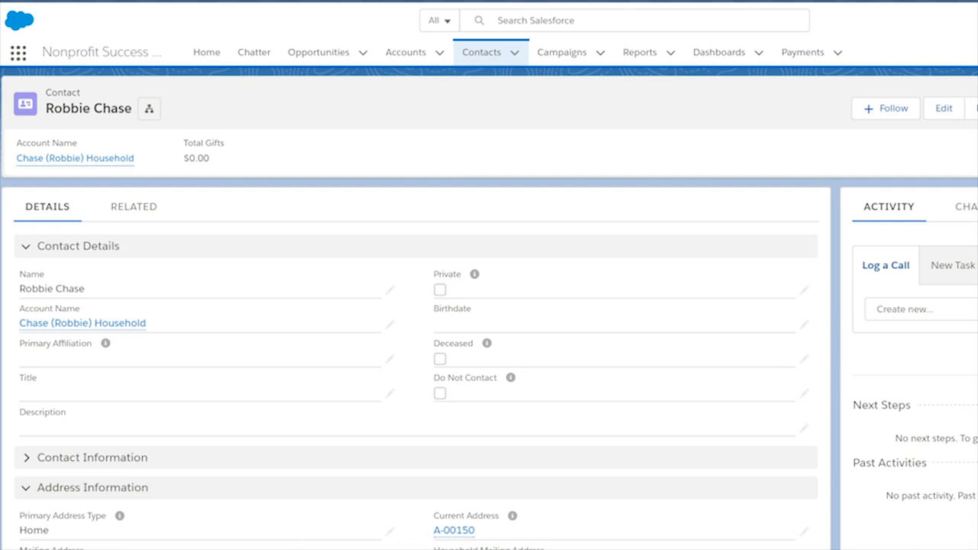
mouse_move(294, 545)
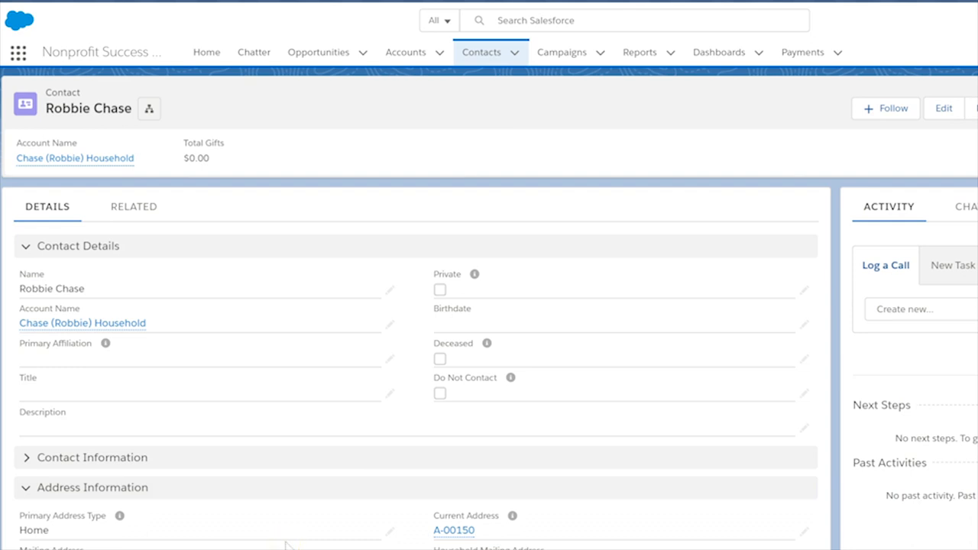